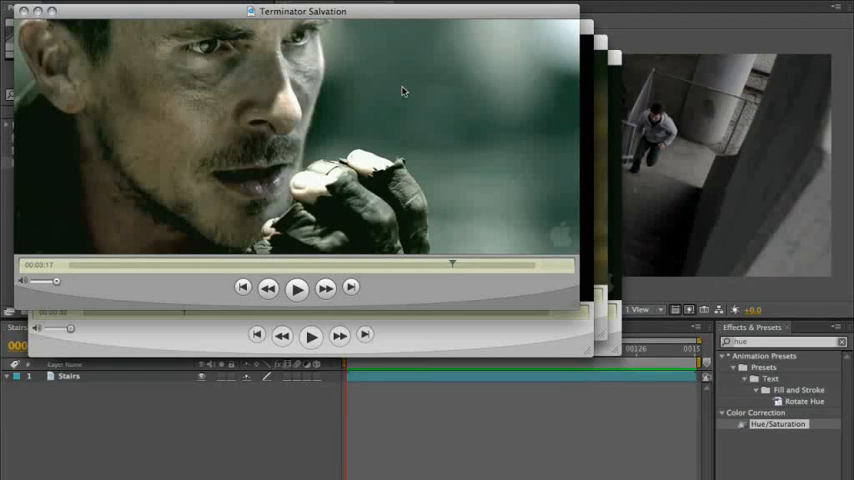
mouse_move(387, 47)
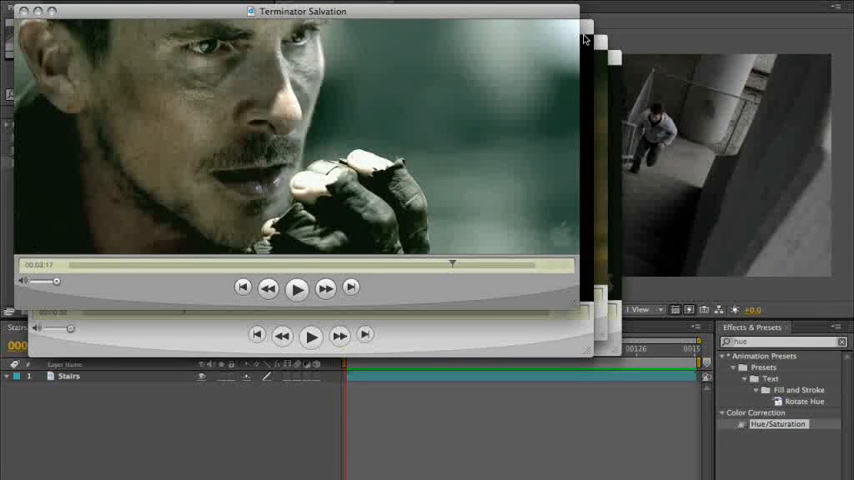
mouse_move(588, 46)
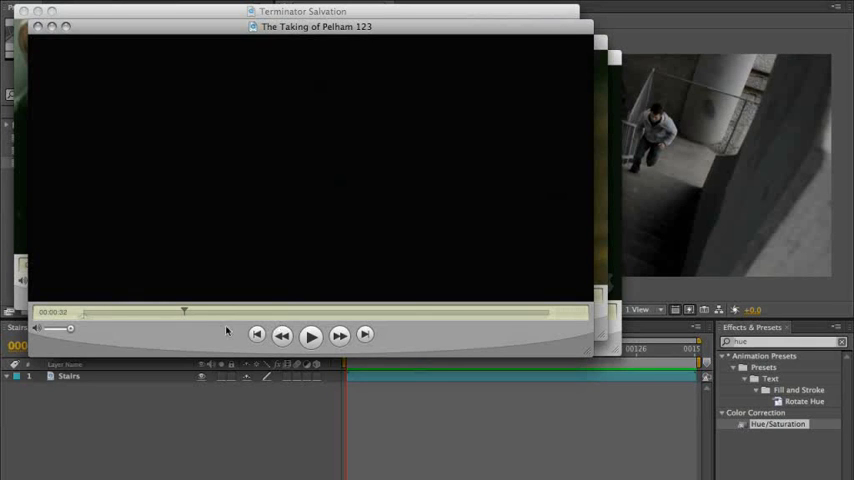
Play and stop the Pelham 123 clip, then scrub Transformers to the garage shot.
left_click(311, 335)
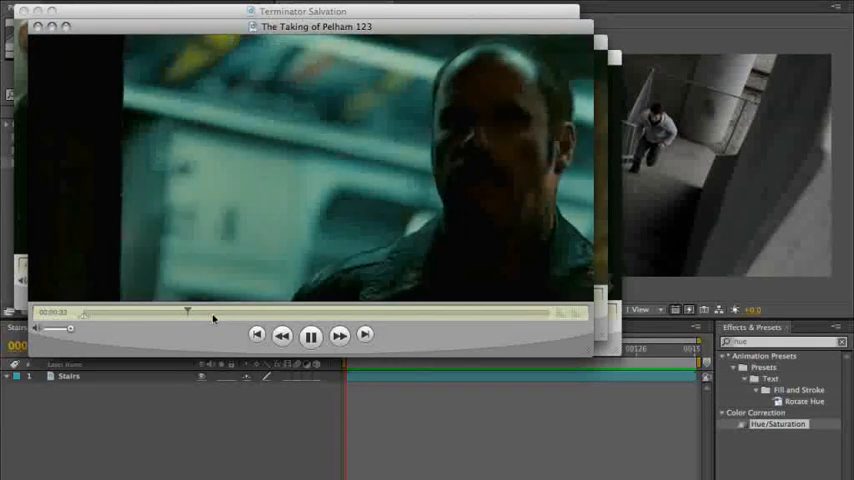
left_click(311, 335)
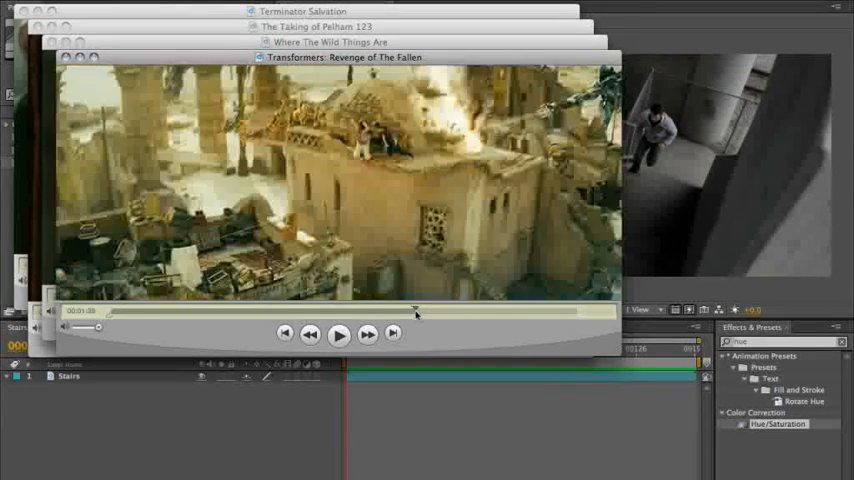
left_click_drag(416, 312, 210, 312)
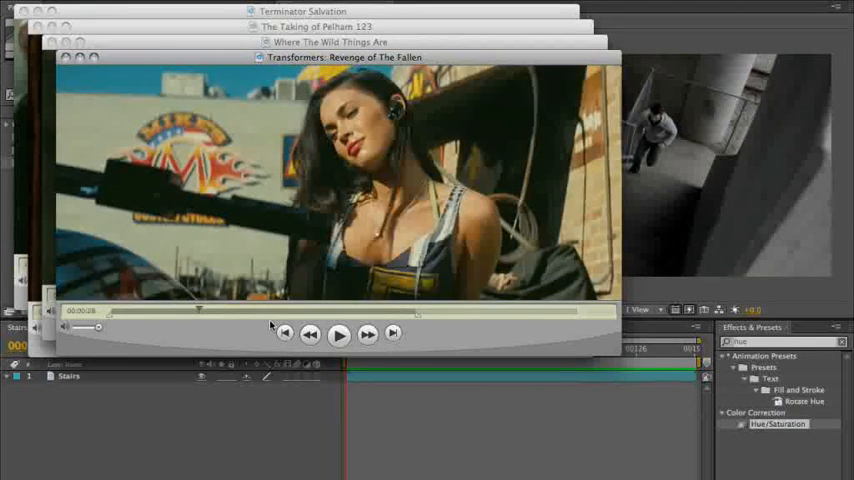
left_click(302, 11)
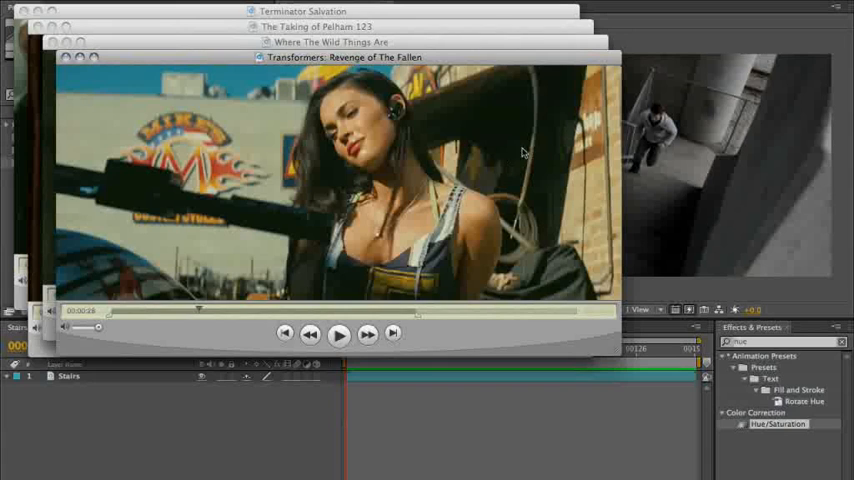
mouse_move(416, 207)
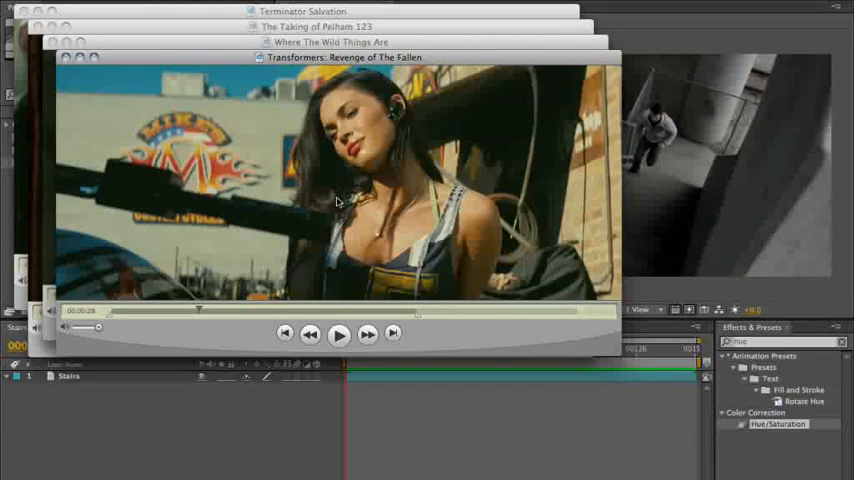
mouse_move(345, 188)
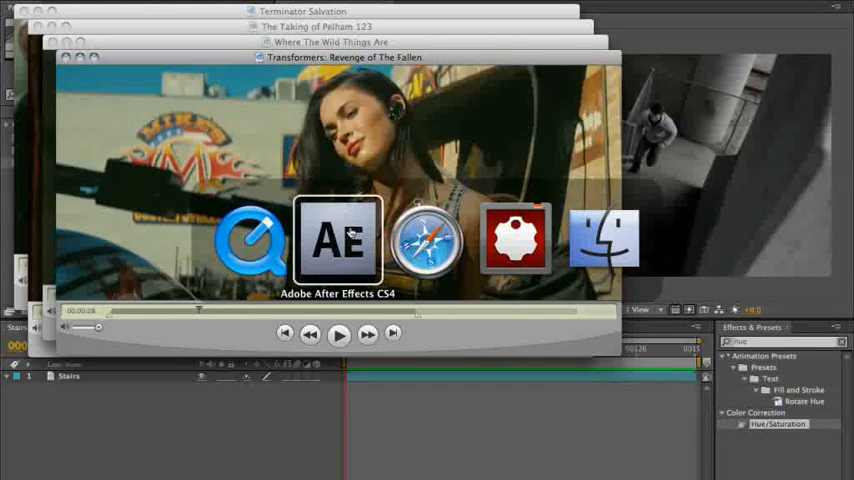
In After Effects, scrub the Pilar CU and Gun Wide comps, then reopen Stairs.
left_click(338, 237)
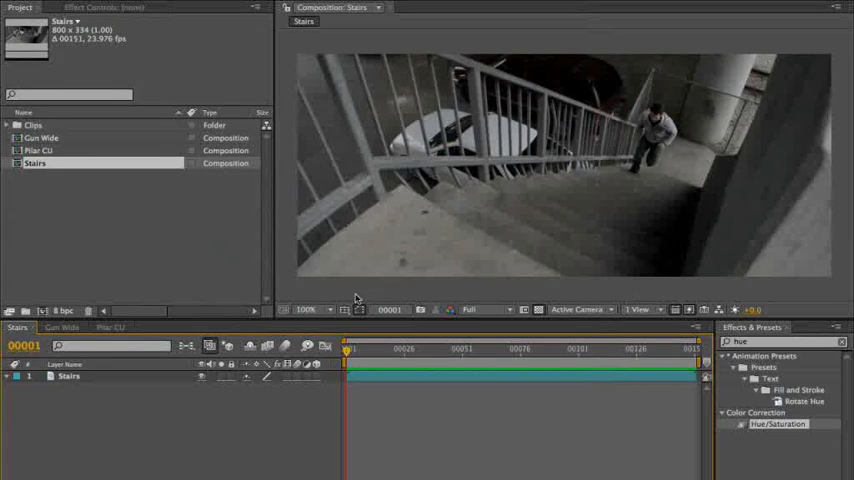
left_click_drag(349, 350, 358, 350)
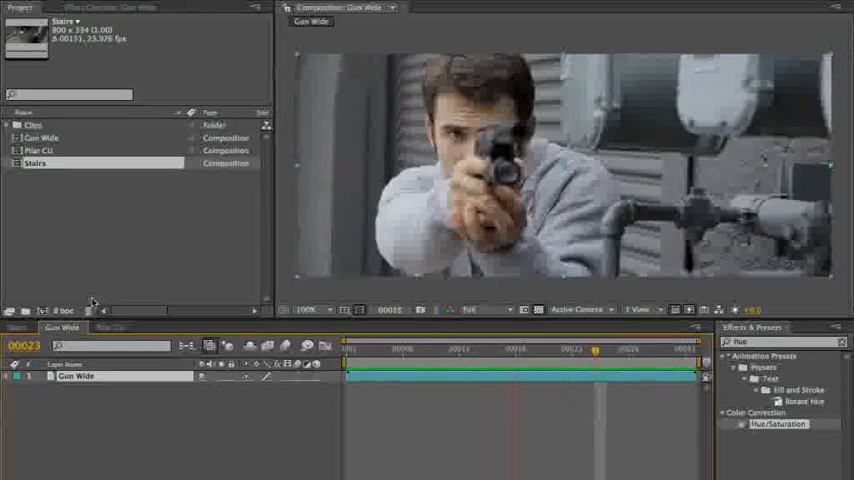
left_click(110, 327)
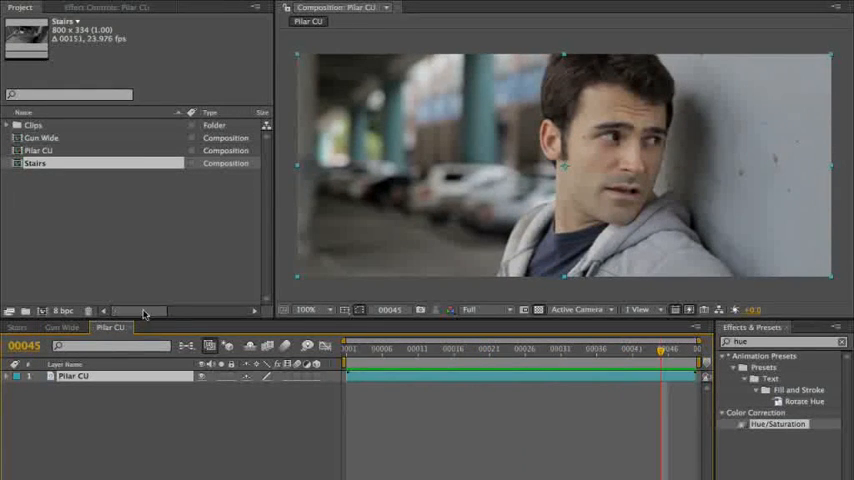
left_click(618, 348)
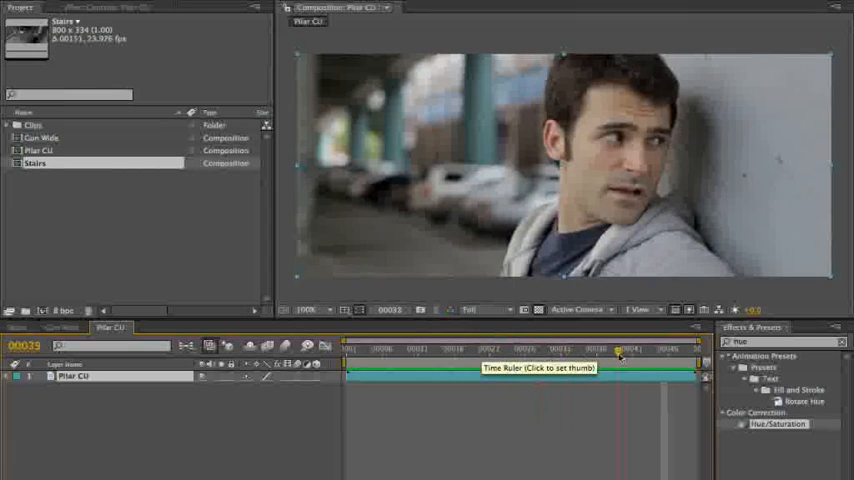
left_click(660, 352)
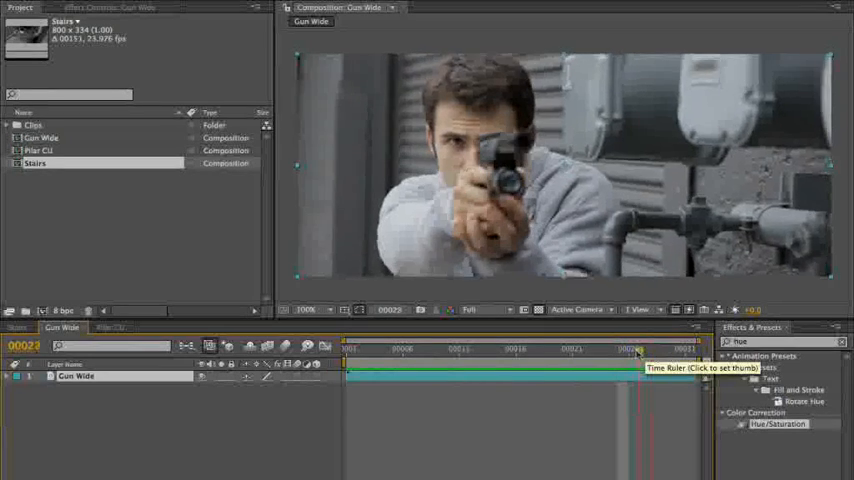
left_click(460, 349)
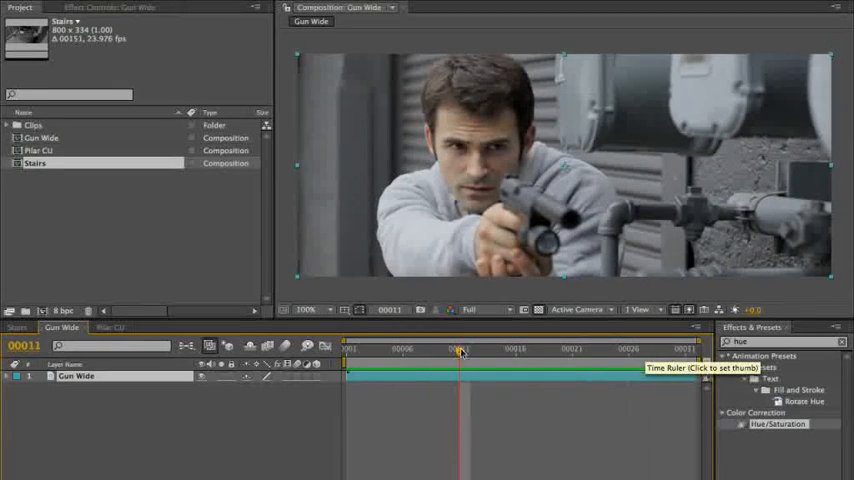
double_click(35, 163)
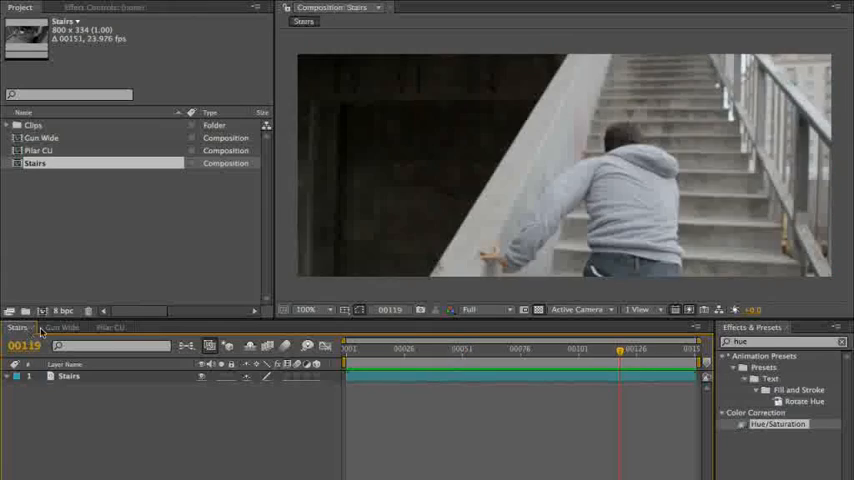
Scrub the Stairs shot through the actor's close-up and settle on frame 83.
left_click(477, 349)
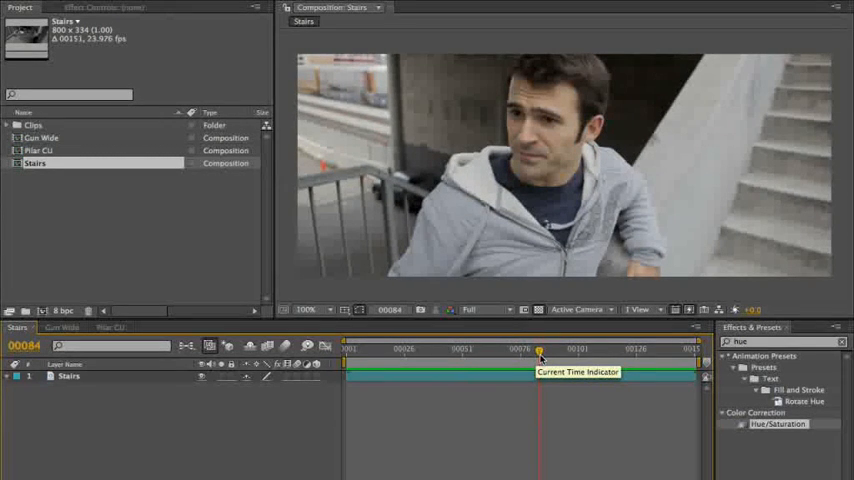
left_click_drag(540, 352, 567, 352)
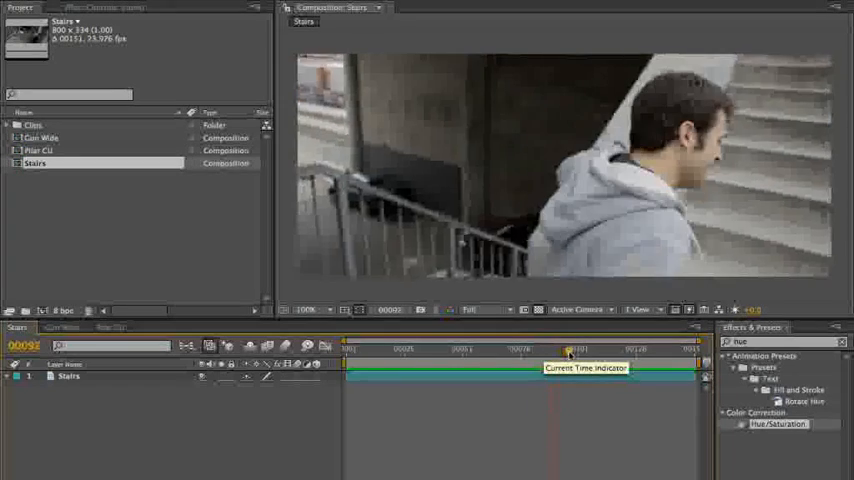
left_click_drag(567, 350, 535, 350)
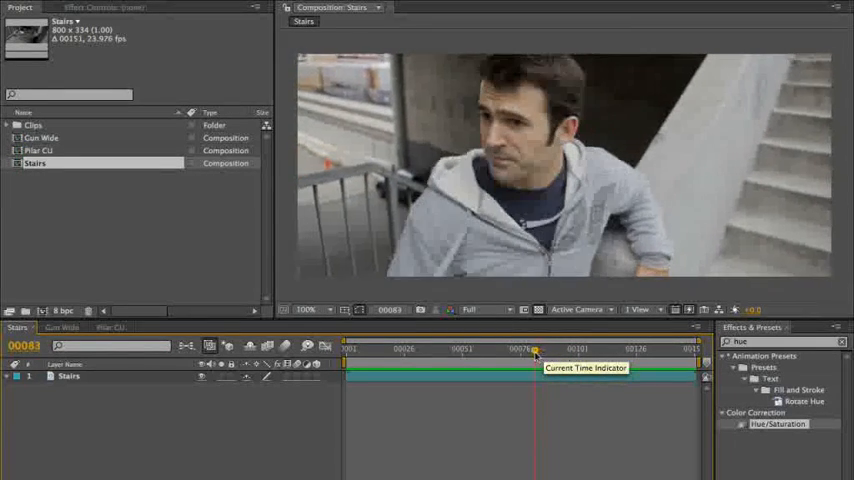
left_click_drag(535, 349, 510, 349)
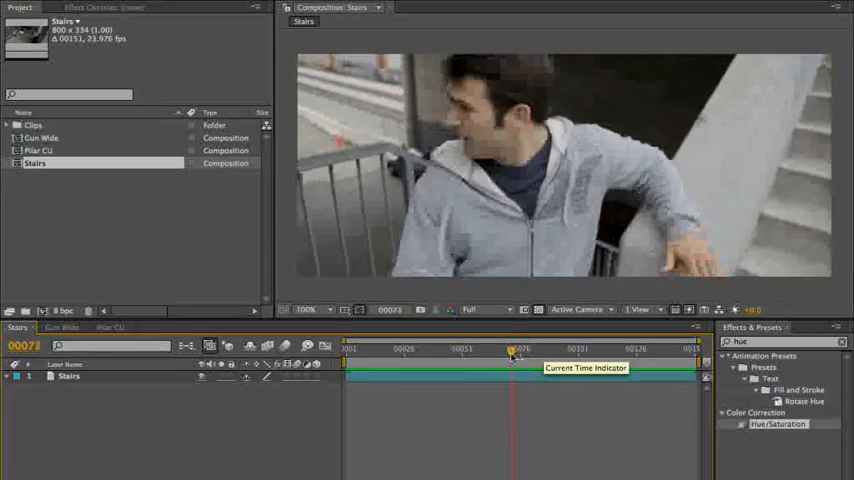
left_click_drag(510, 350, 500, 350)
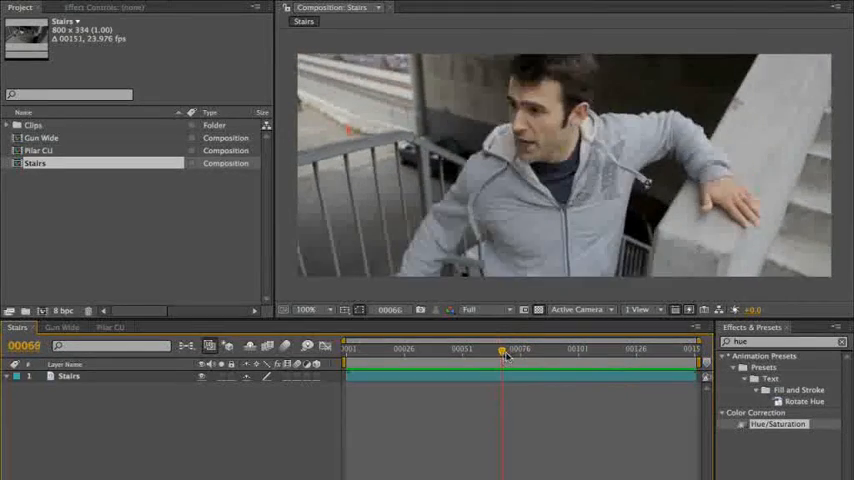
left_click_drag(501, 351, 535, 351)
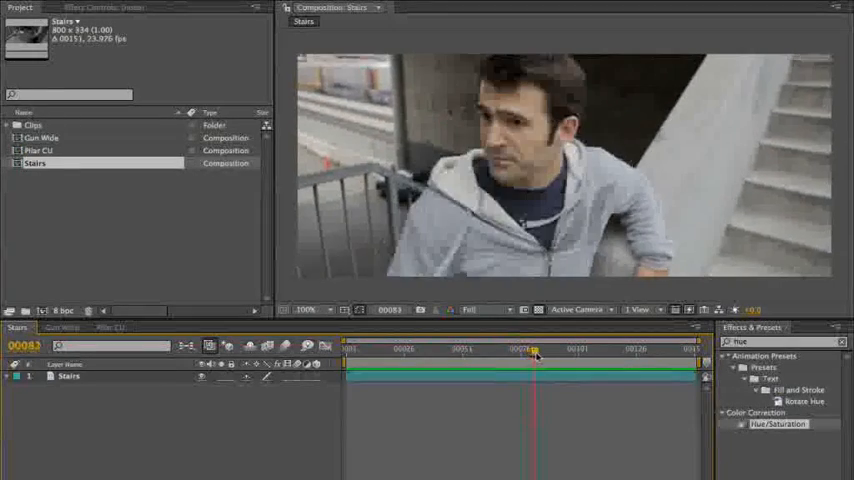
left_click(536, 347)
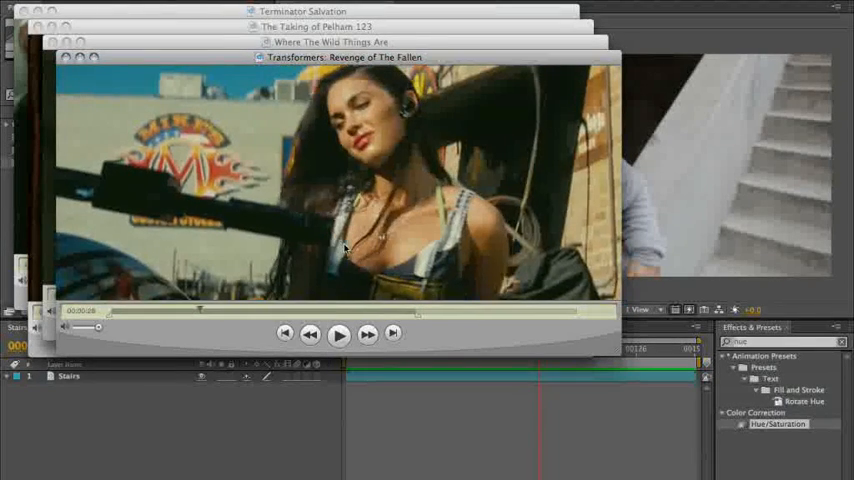
Play and pause the Transformers trailer, then scrub to the lecture-hall shot near 0:42.
left_click(339, 333)
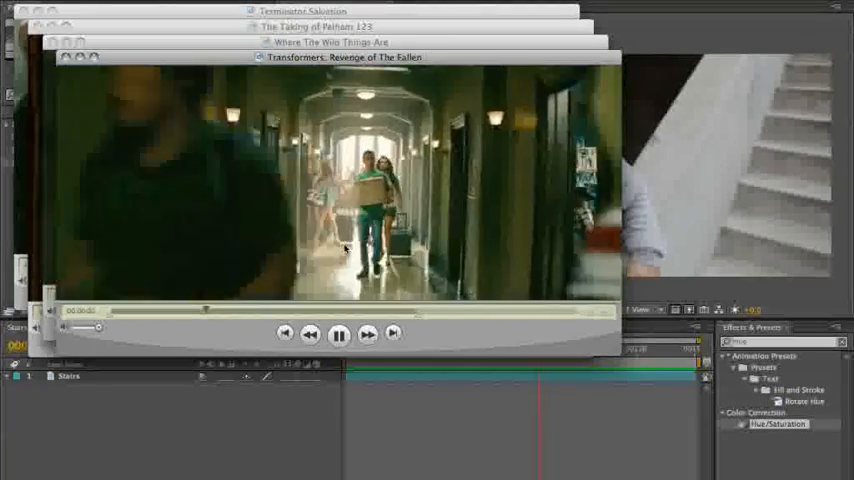
left_click(339, 334)
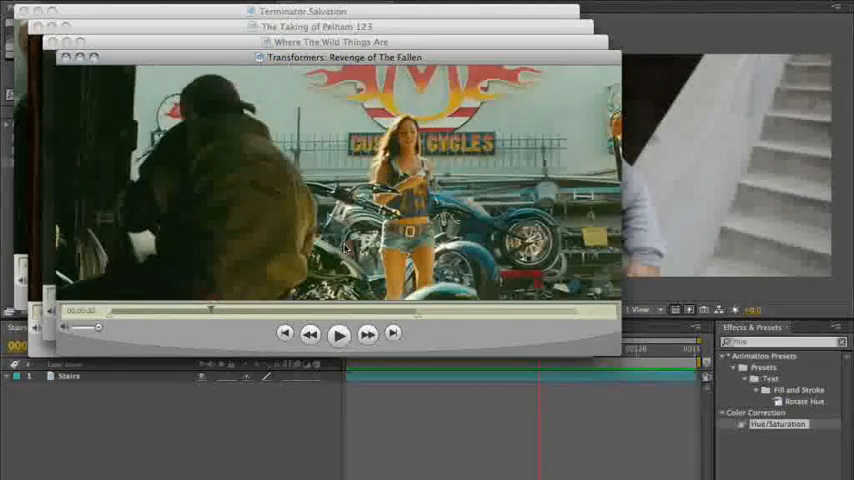
left_click(339, 334)
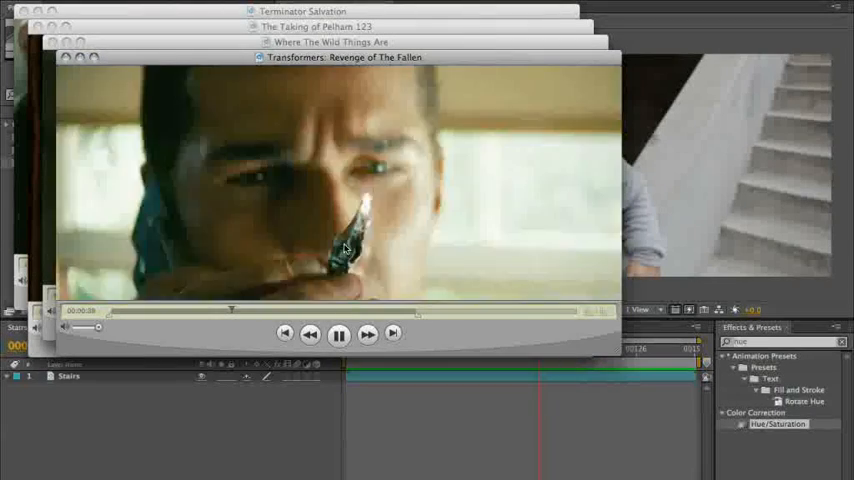
left_click(339, 334)
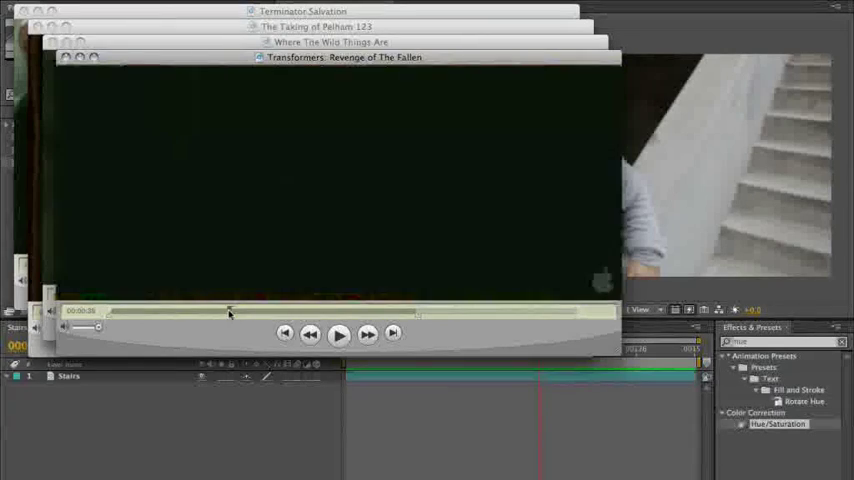
left_click_drag(230, 311, 215, 311)
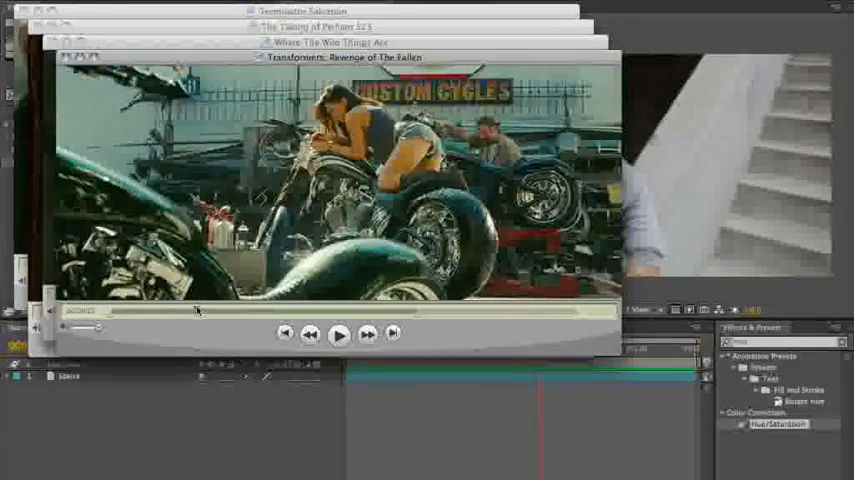
left_click_drag(197, 311, 218, 311)
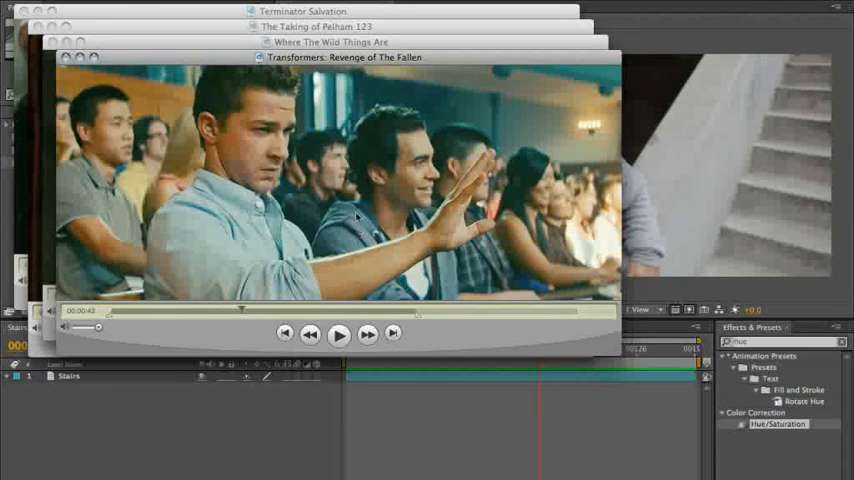
mouse_move(305, 193)
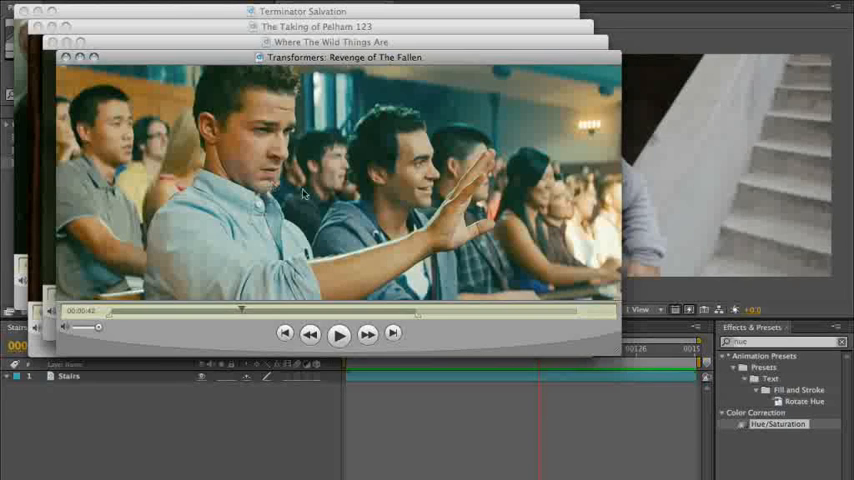
mouse_move(408, 105)
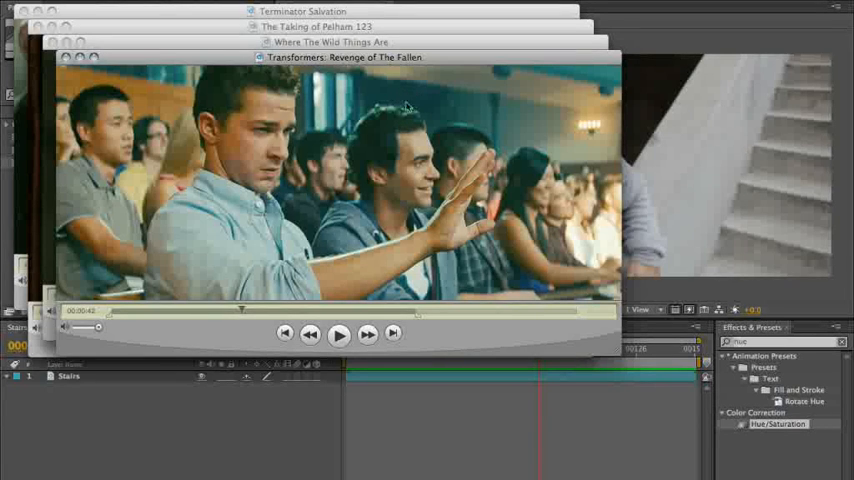
mouse_move(363, 180)
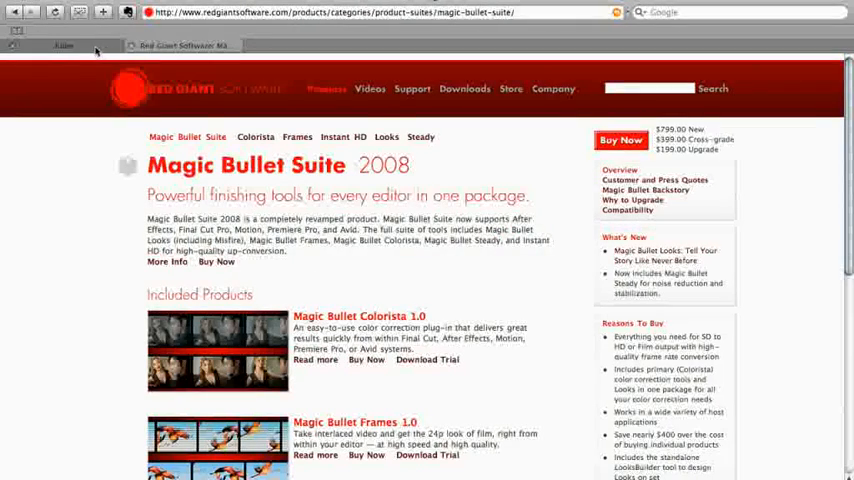
In Kuler, pick the Complementary rule and move the base colour to blue.
left_click(63, 45)
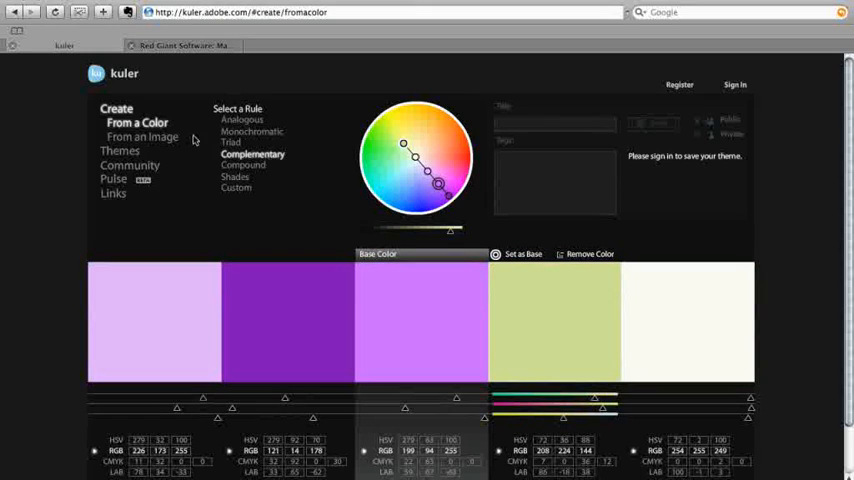
left_click(231, 142)
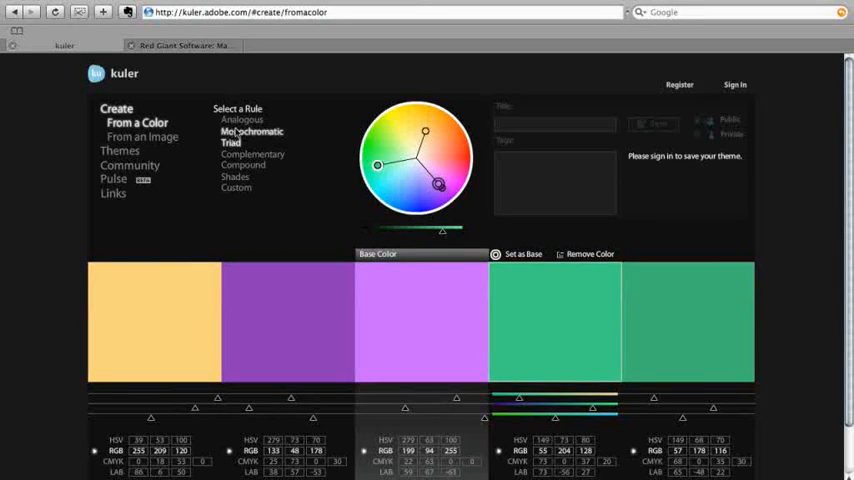
left_click(252, 154)
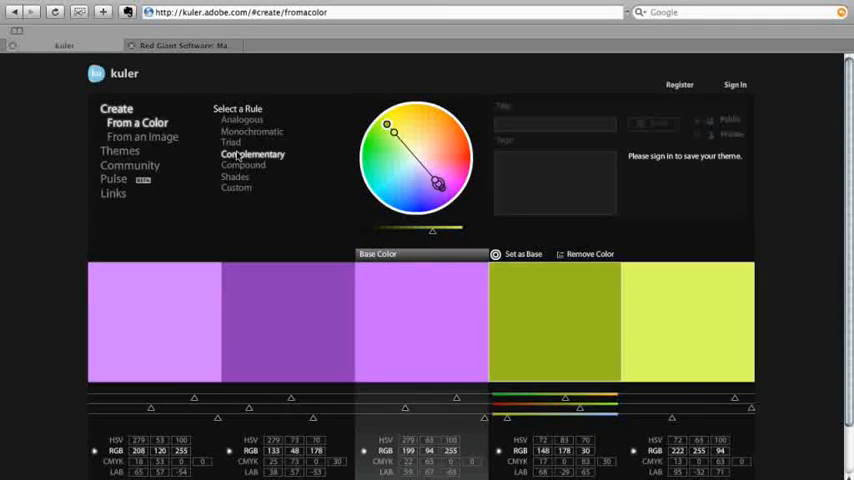
mouse_move(330, 161)
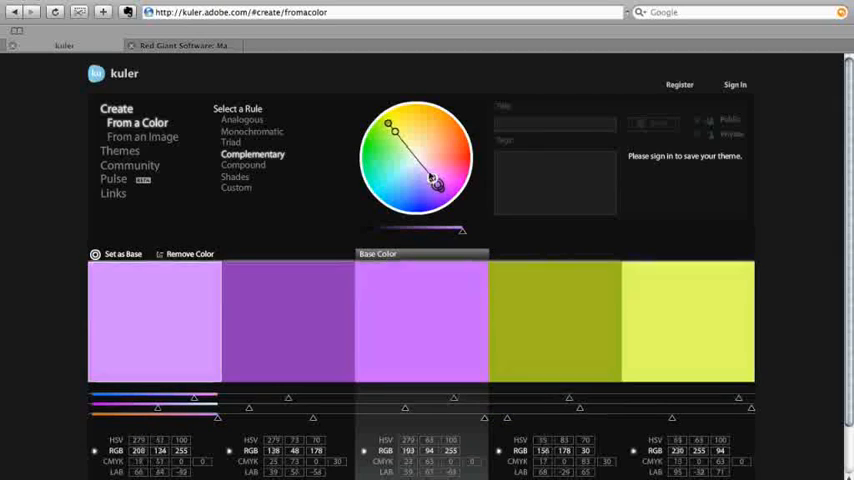
left_click_drag(430, 180, 447, 193)
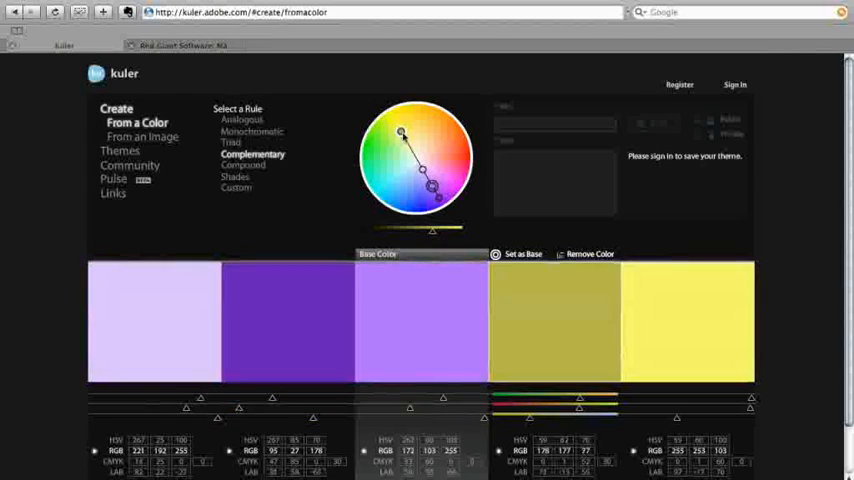
left_click_drag(403, 133, 427, 145)
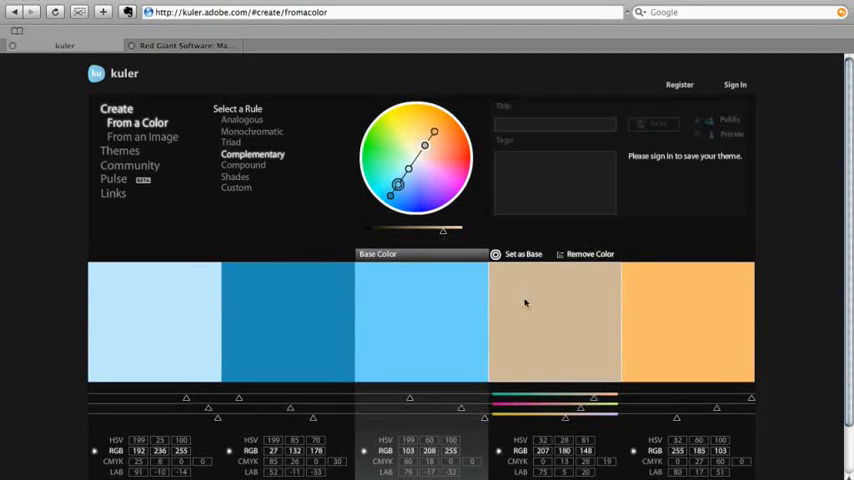
left_click_drag(434, 131, 429, 145)
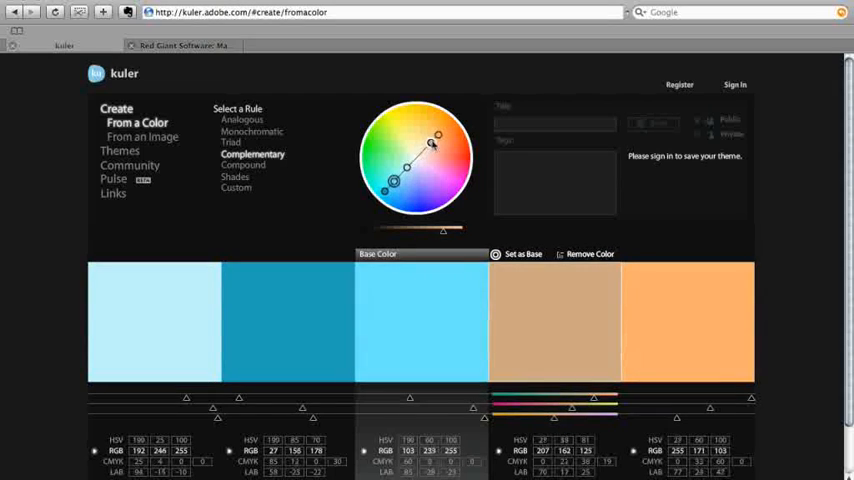
Brighten the tan swatch and inspect the blue and orange swatch values.
left_click_drag(438, 135, 432, 138)
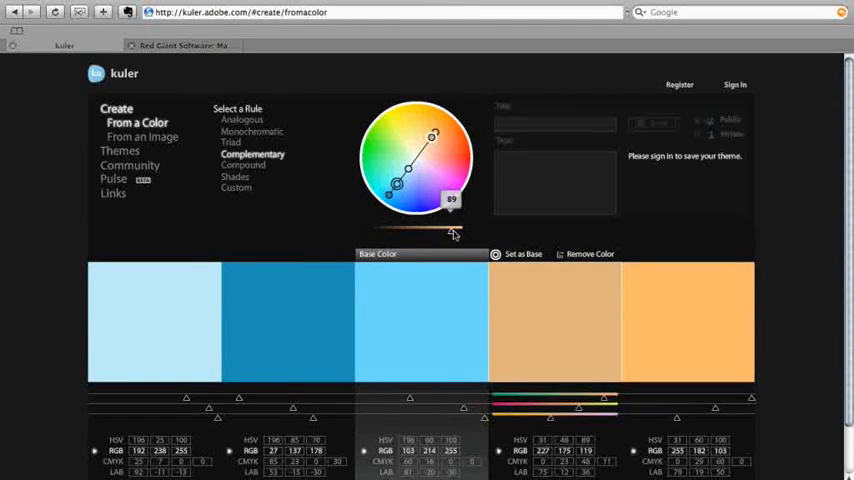
mouse_move(580, 347)
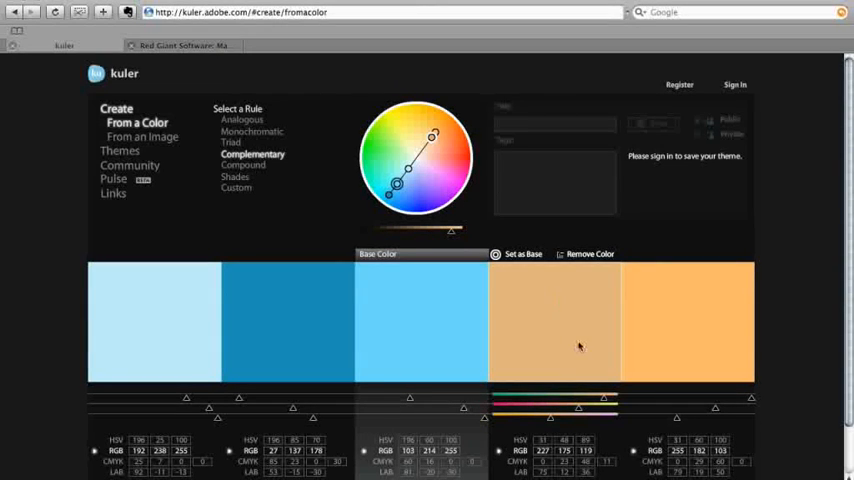
mouse_move(546, 306)
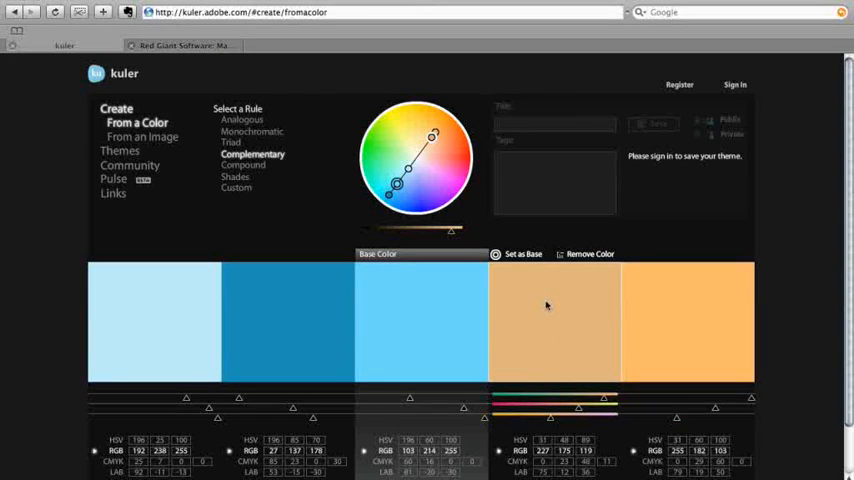
left_click(410, 320)
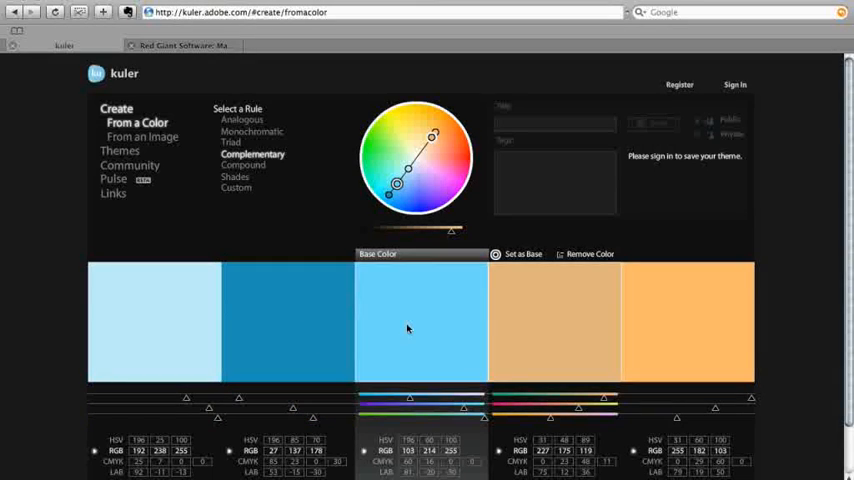
left_click(688, 320)
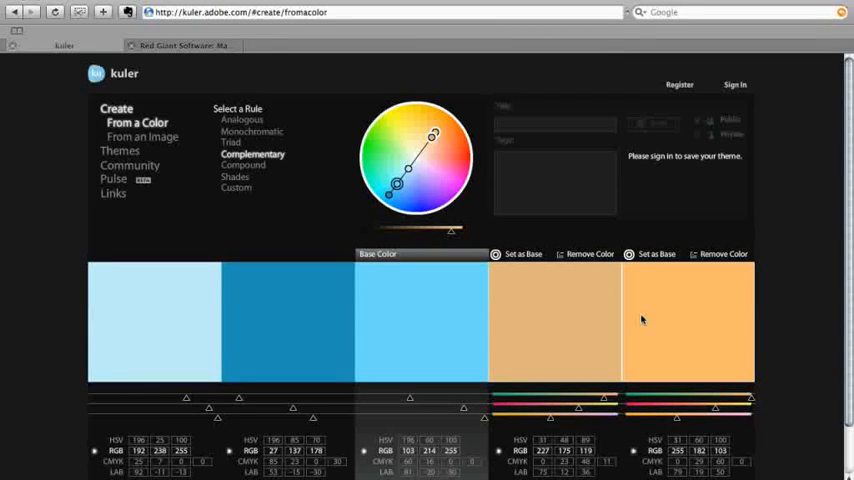
mouse_move(662, 326)
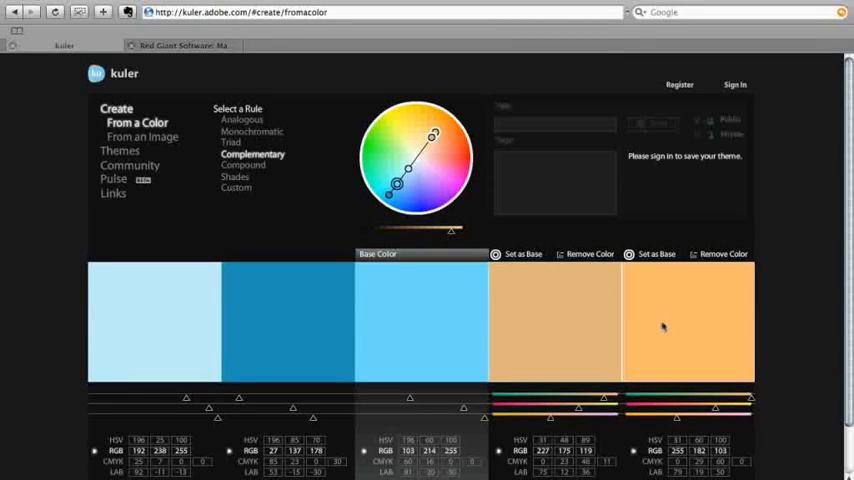
mouse_move(648, 318)
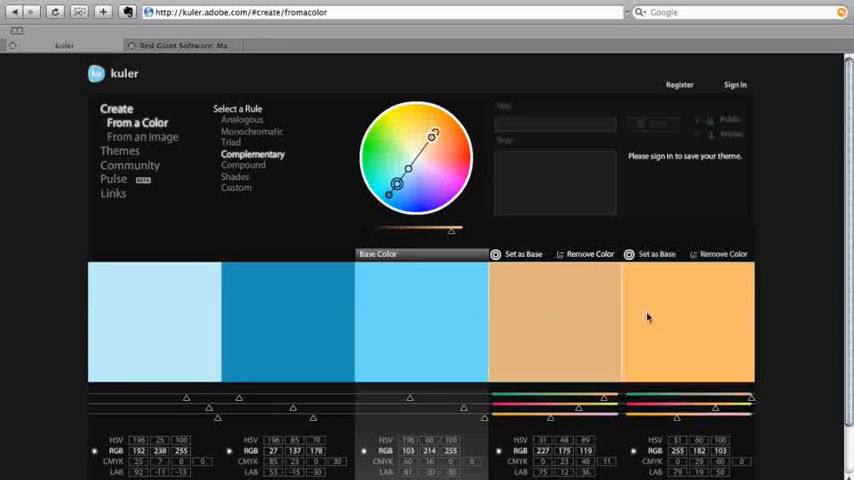
left_click(420, 320)
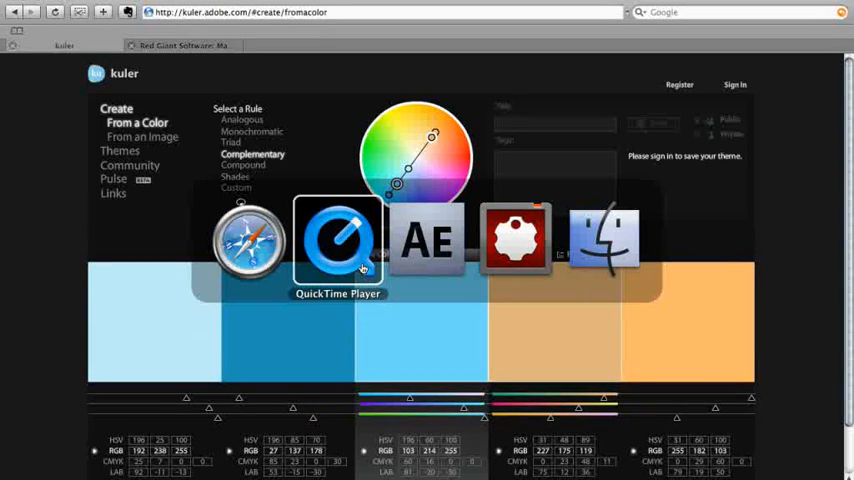
Bring QuickTime Player forward to study the Transformers lecture-hall reference frame.
left_click(337, 240)
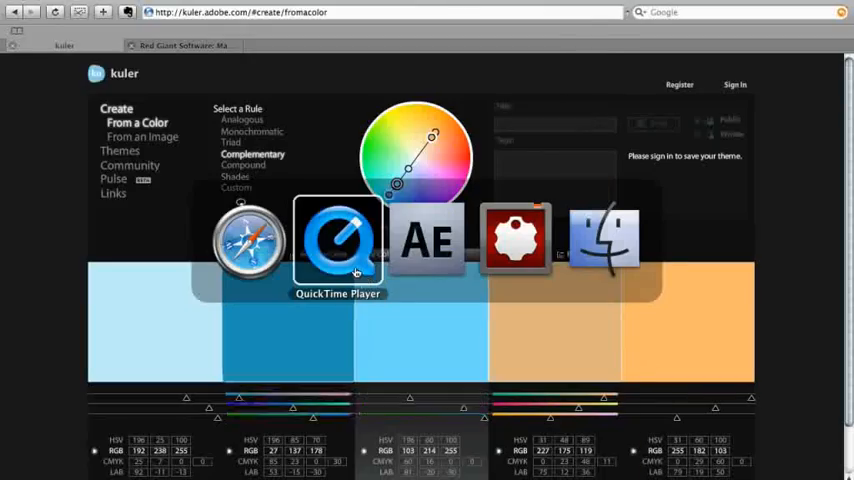
left_click(338, 240)
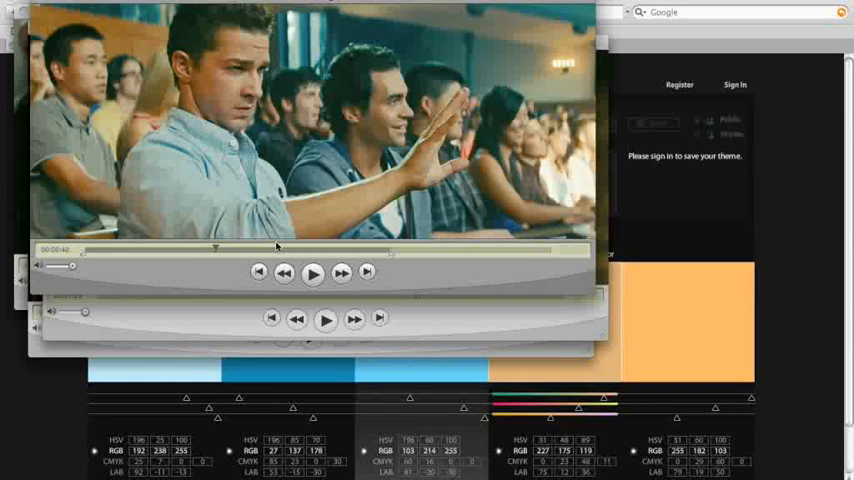
mouse_move(243, 258)
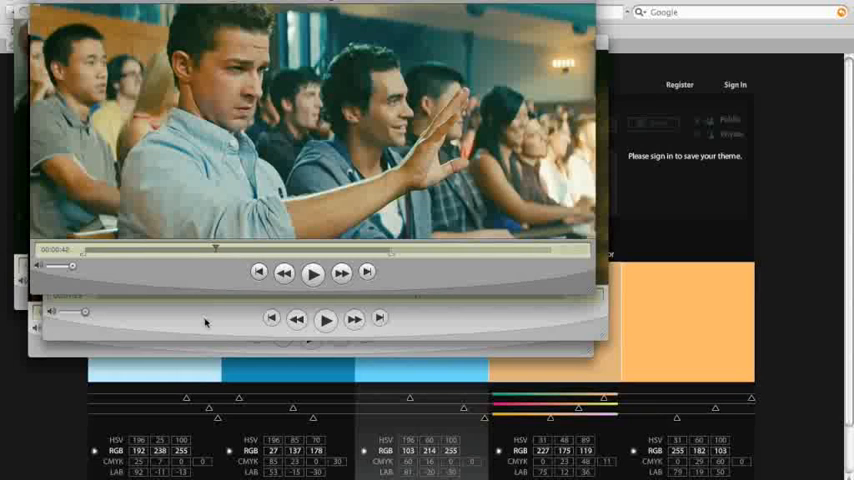
mouse_move(186, 318)
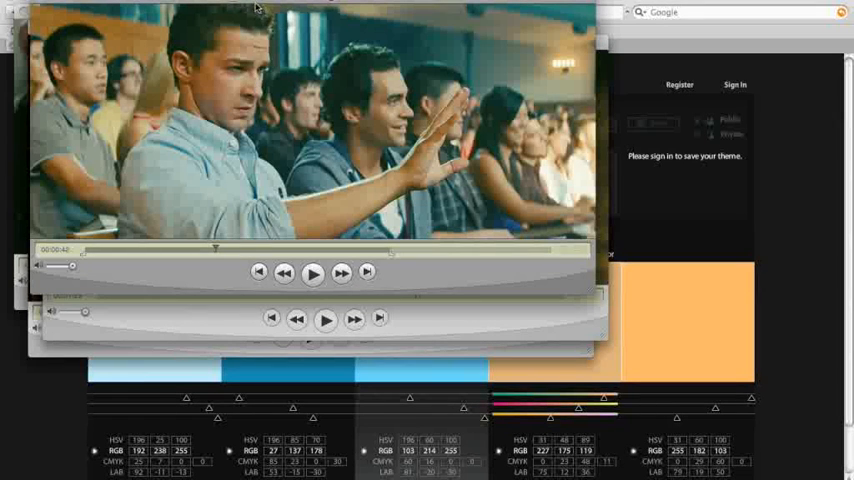
mouse_move(378, 65)
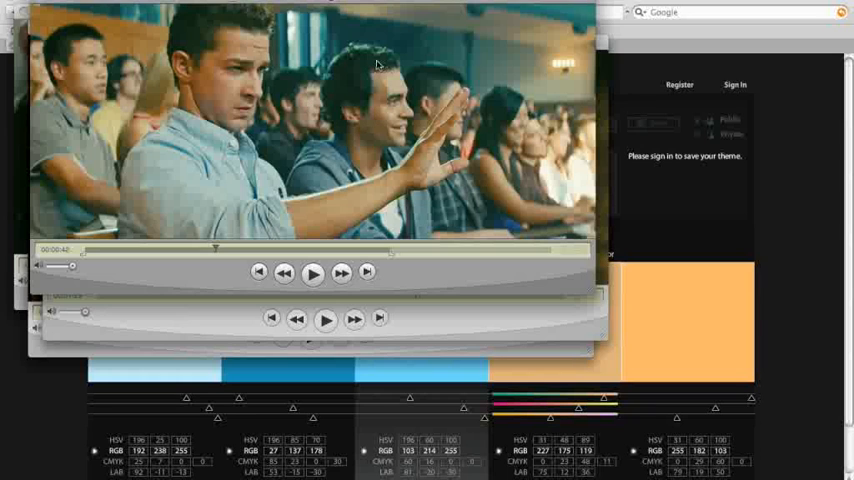
mouse_move(223, 92)
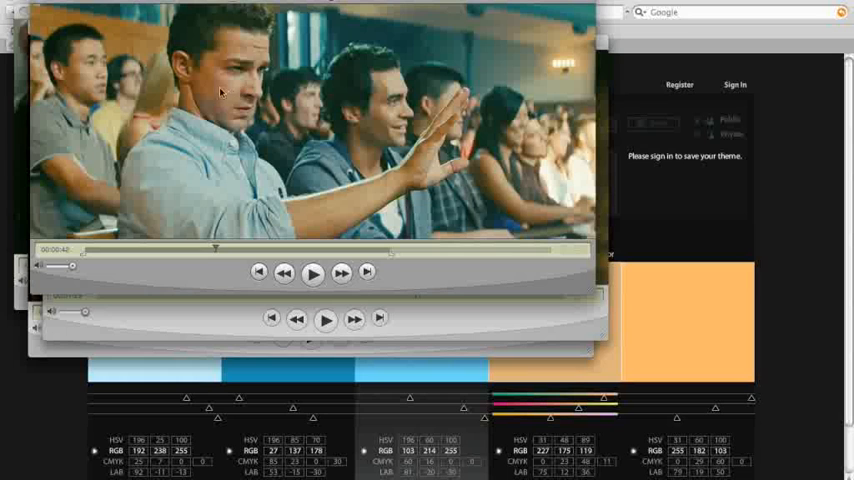
mouse_move(438, 49)
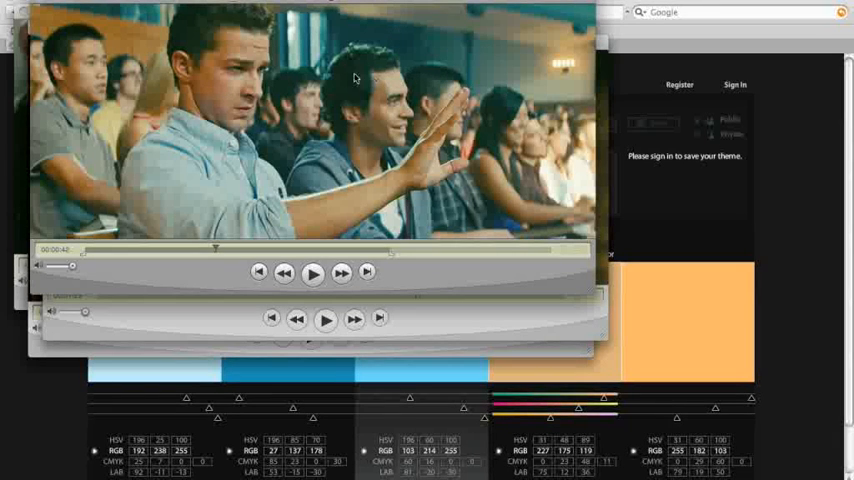
mouse_move(367, 62)
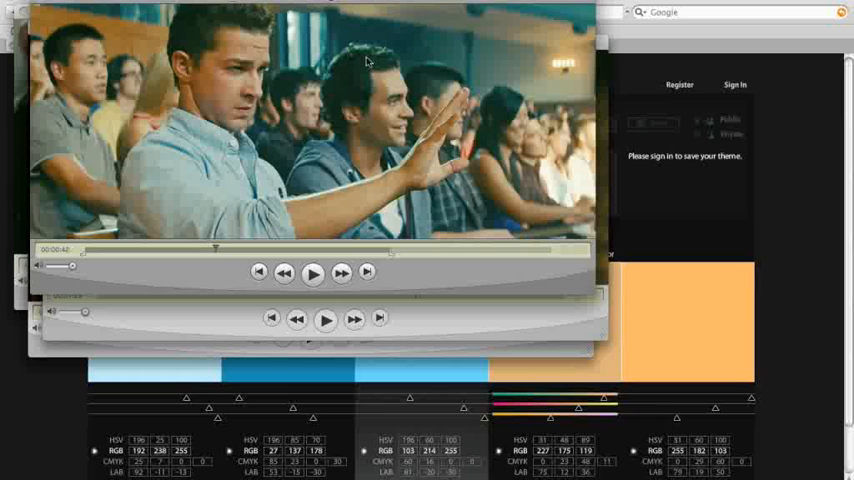
mouse_move(495, 105)
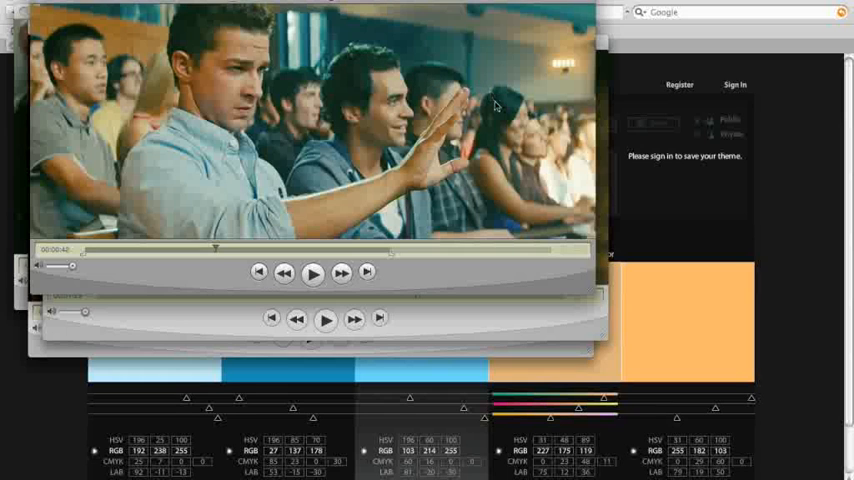
mouse_move(367, 102)
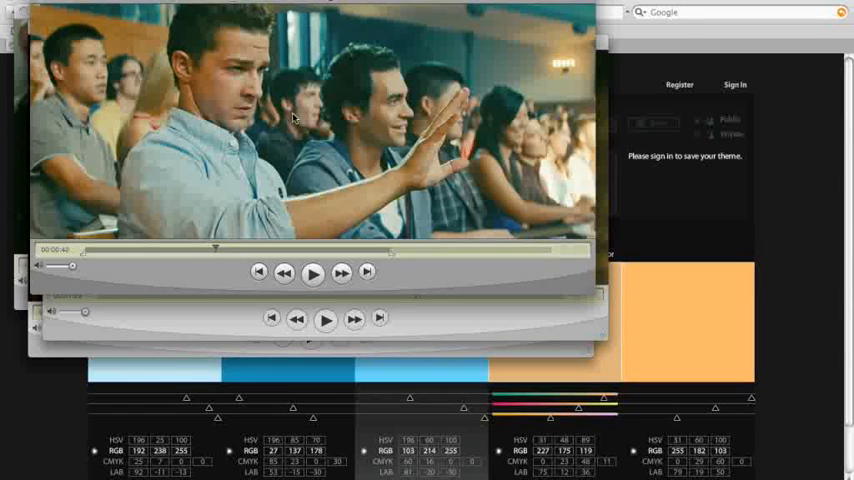
mouse_move(435, 82)
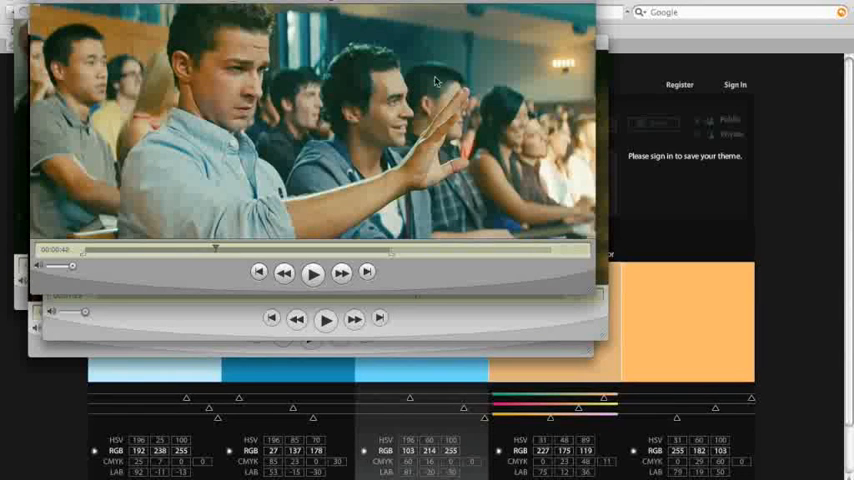
mouse_move(523, 167)
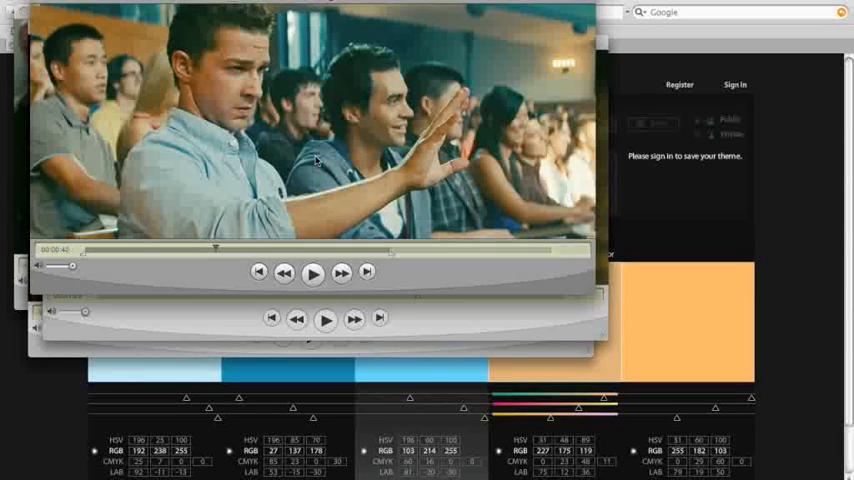
mouse_move(78, 147)
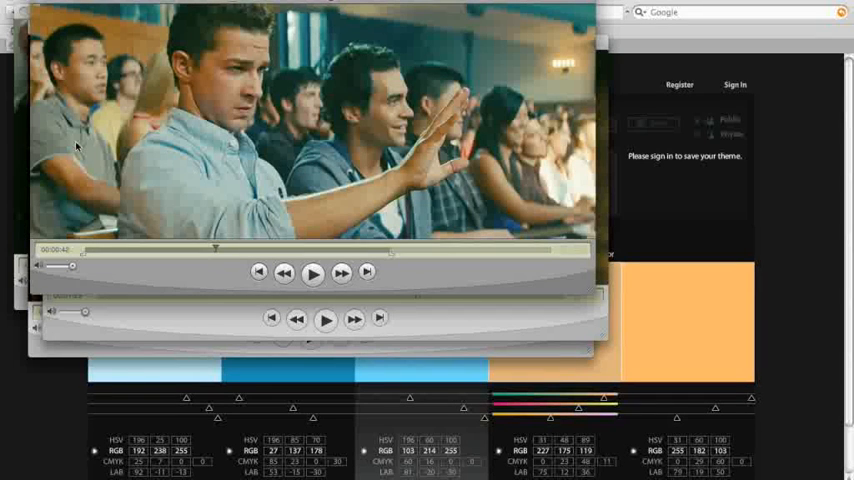
mouse_move(336, 176)
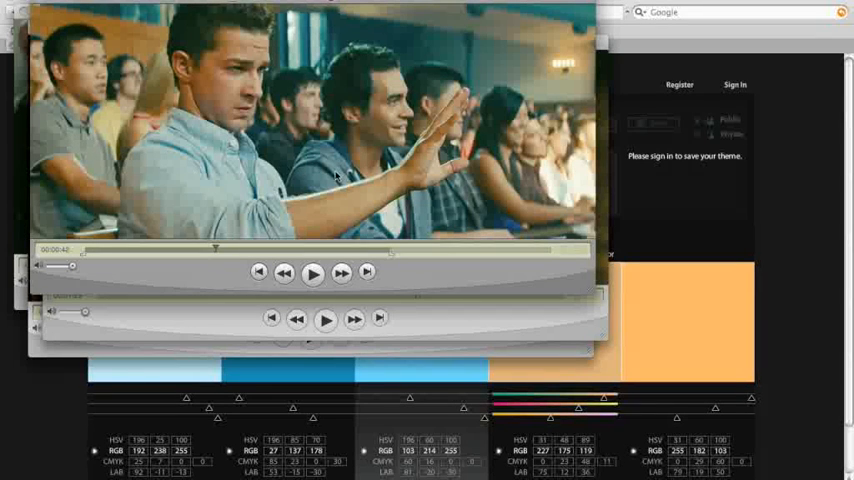
mouse_move(425, 188)
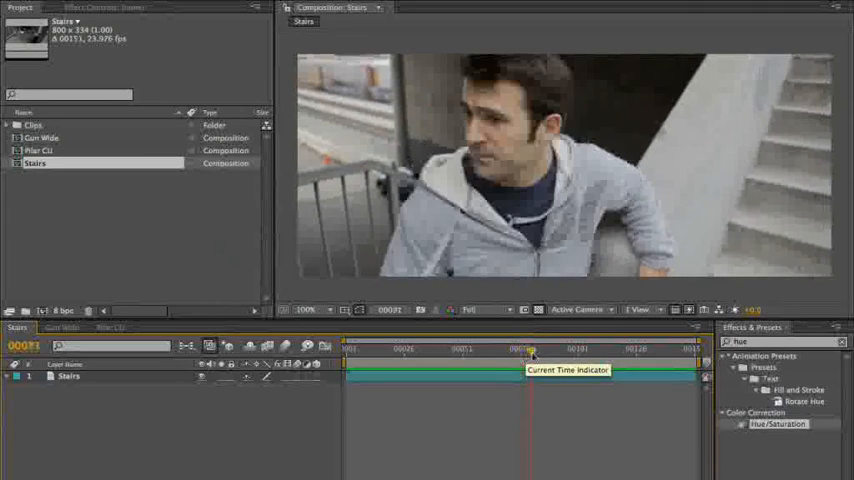
Park Stairs at frame 83 and apply Colorista found via Effects & Presets search.
left_click_drag(530, 348, 537, 348)
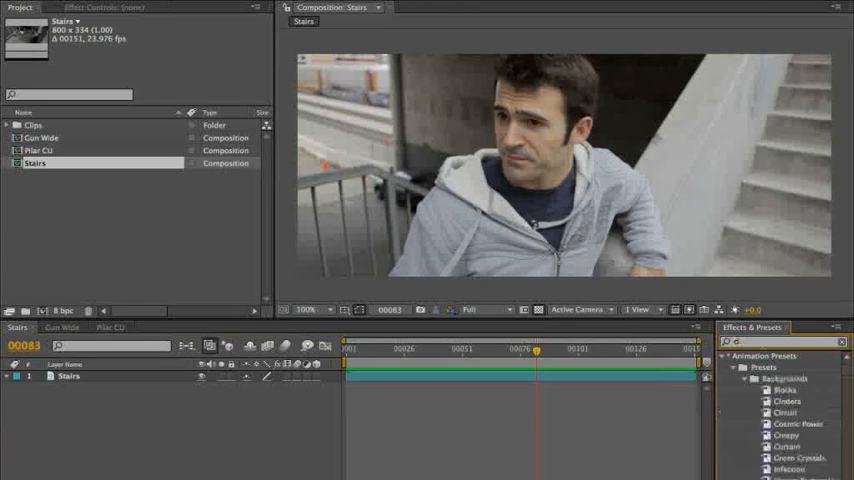
type("colorista")
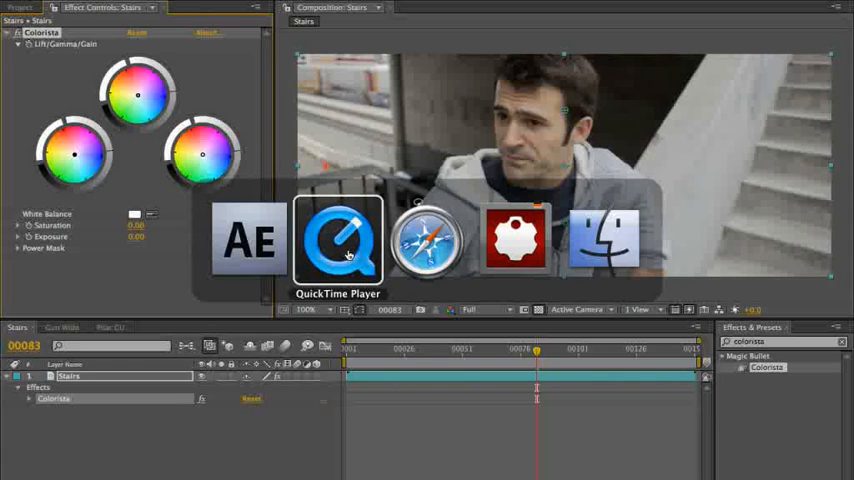
left_click(338, 240)
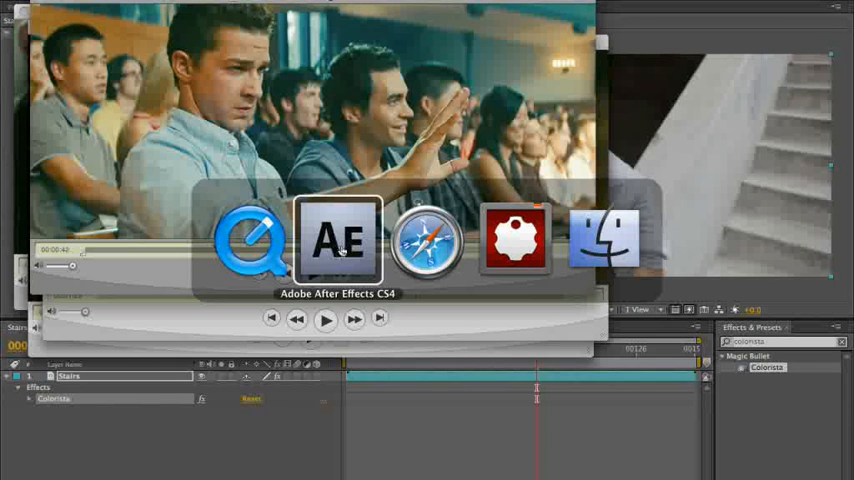
left_click(337, 238)
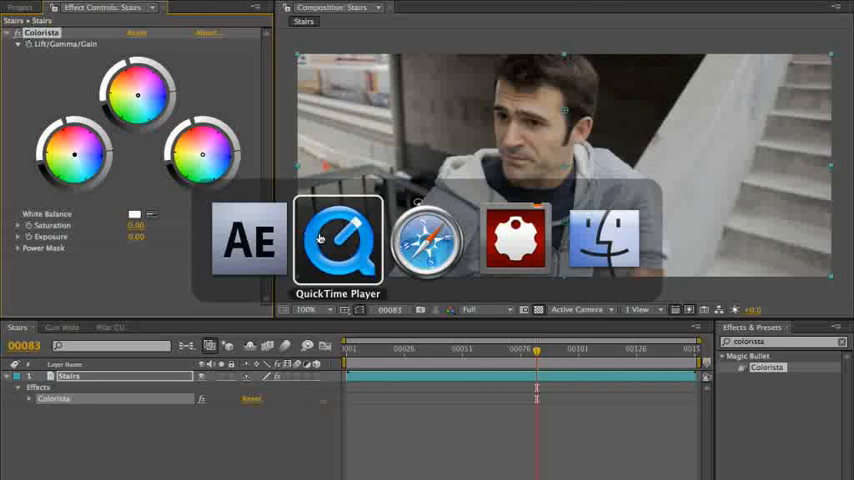
left_click(338, 240)
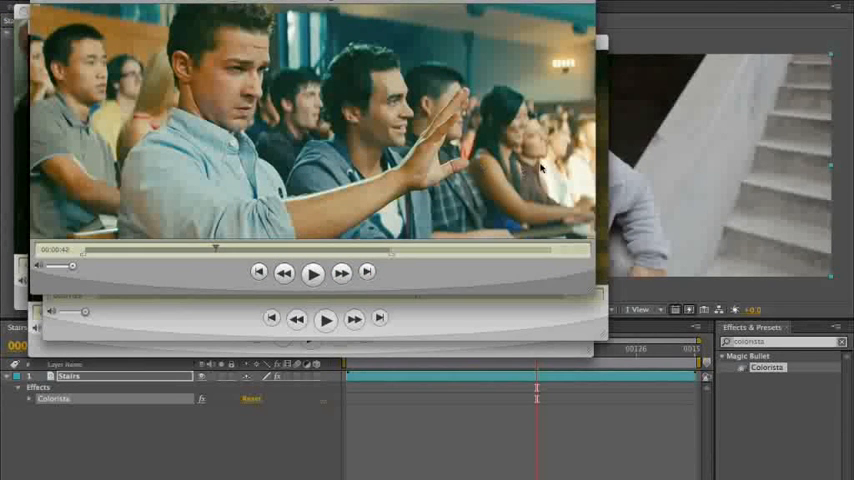
mouse_move(388, 28)
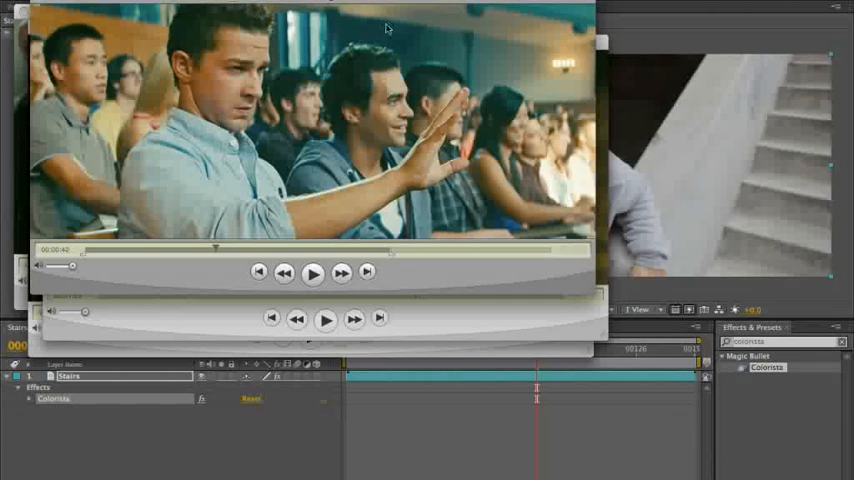
mouse_move(328, 67)
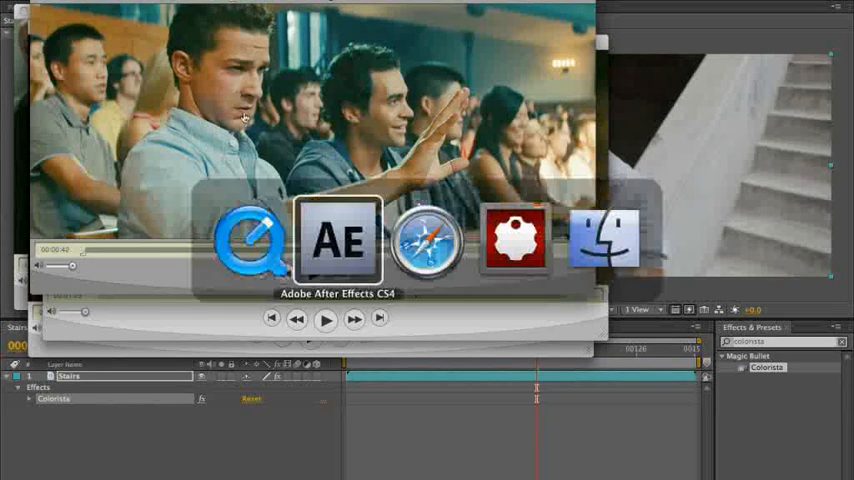
mouse_move(252, 237)
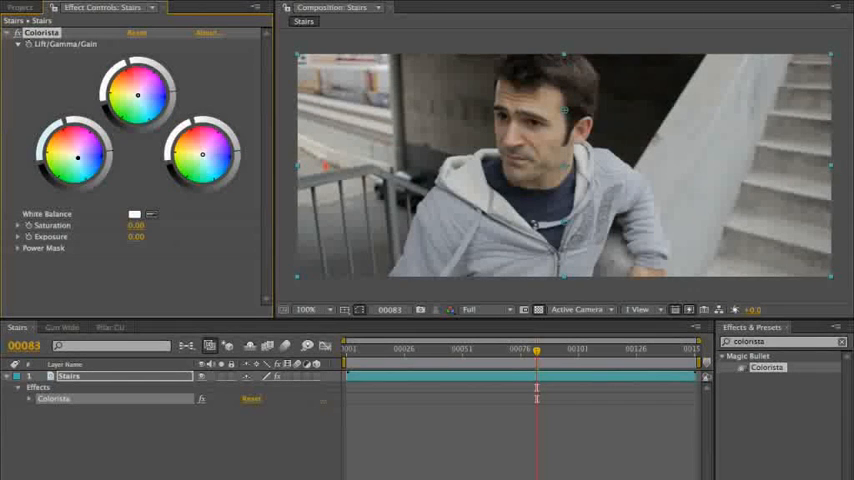
left_click_drag(77, 157, 85, 162)
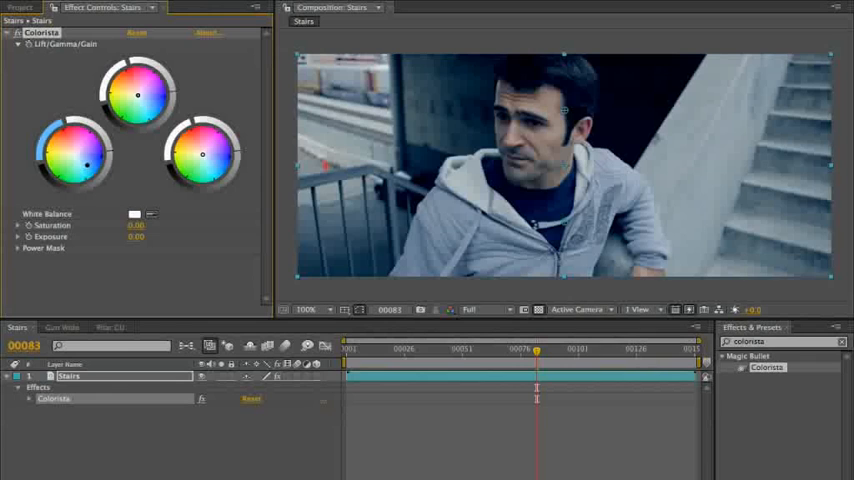
Test blue tints on Lift and Gain, reset them, then push Gamma strongly blue.
left_click_drag(82, 165, 88, 165)
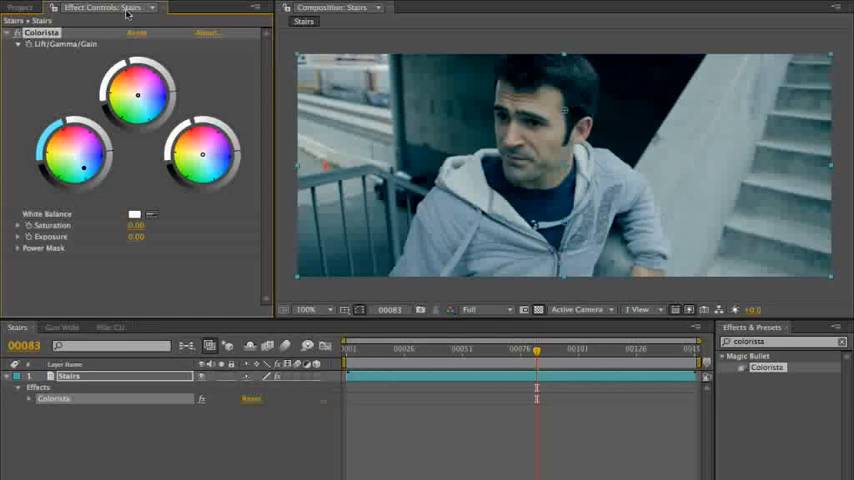
left_click(137, 33)
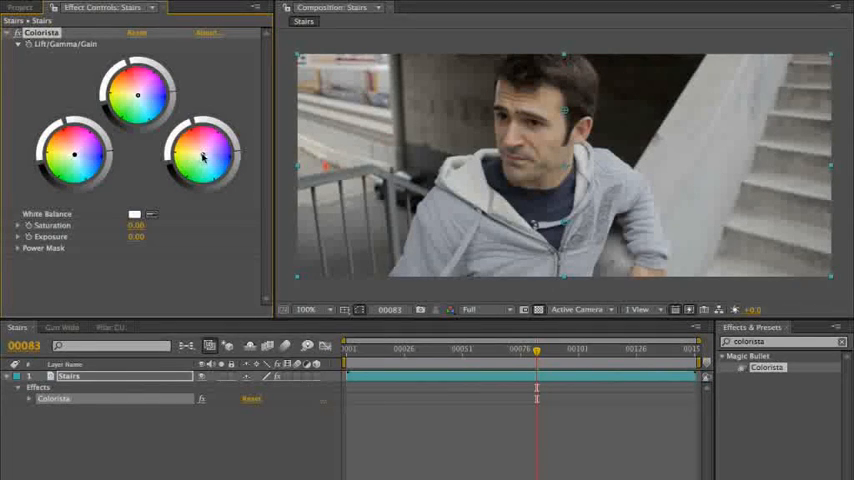
left_click_drag(203, 155, 208, 160)
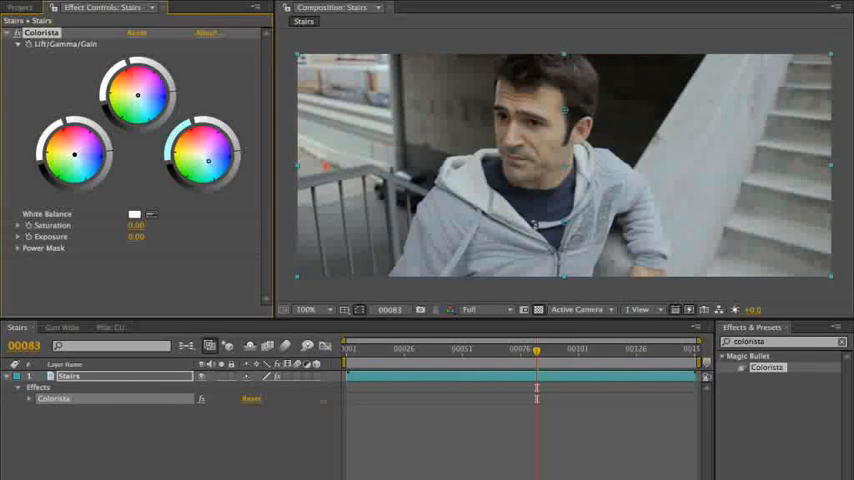
left_click_drag(208, 160, 218, 171)
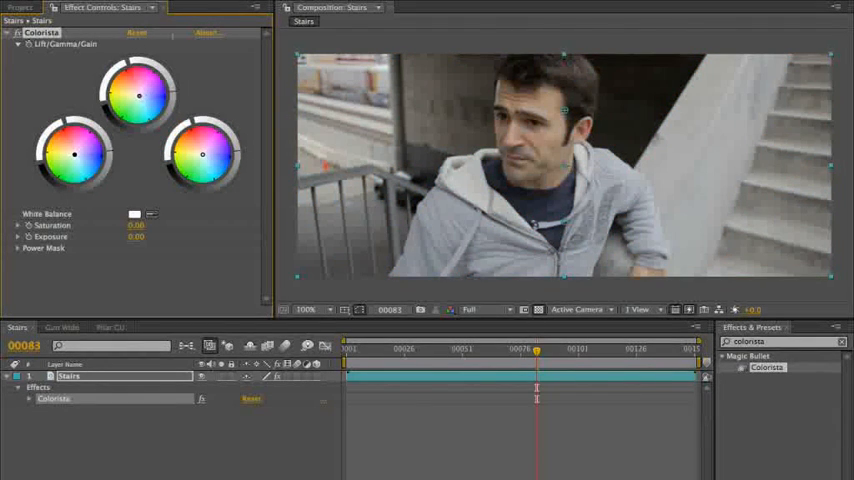
left_click_drag(139, 95, 133, 88)
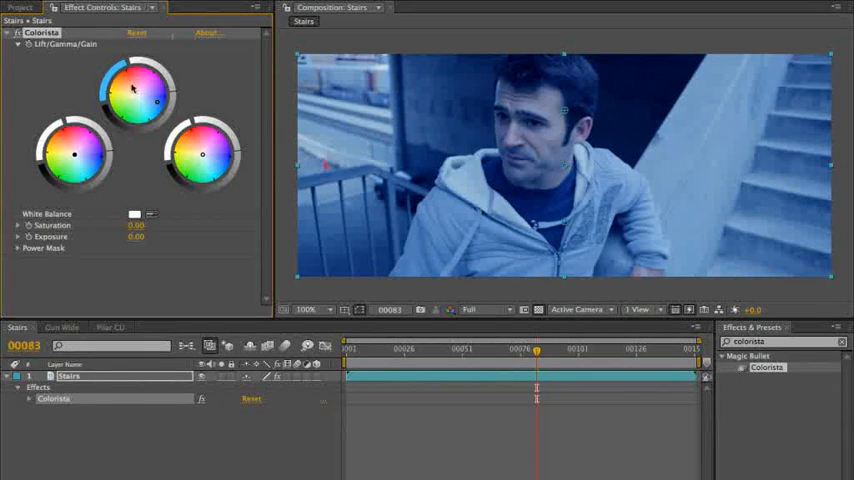